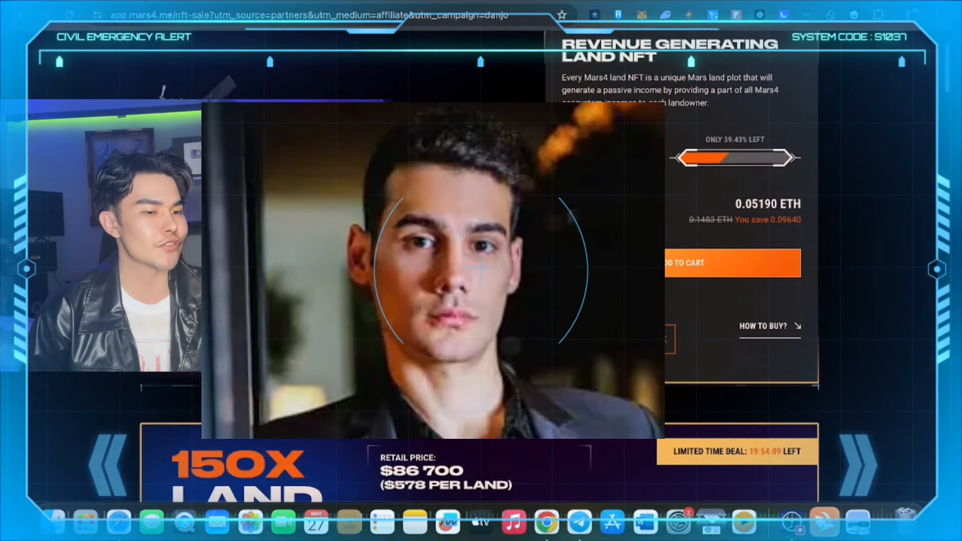
- Add one Revenue Generating land NFT to the cart, totalling 0.0518938 ETH with DANJO 65% off
scroll(down, 3)
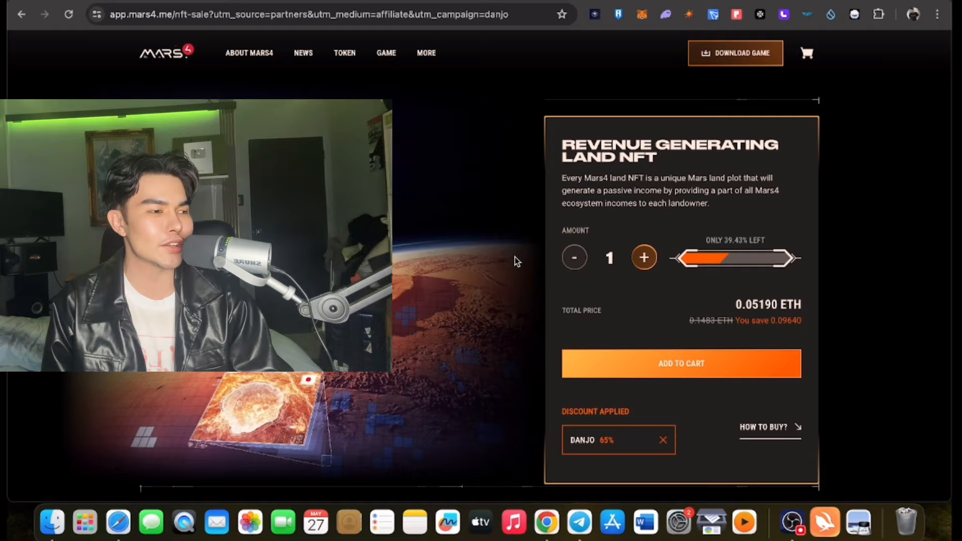
scroll(down, 3)
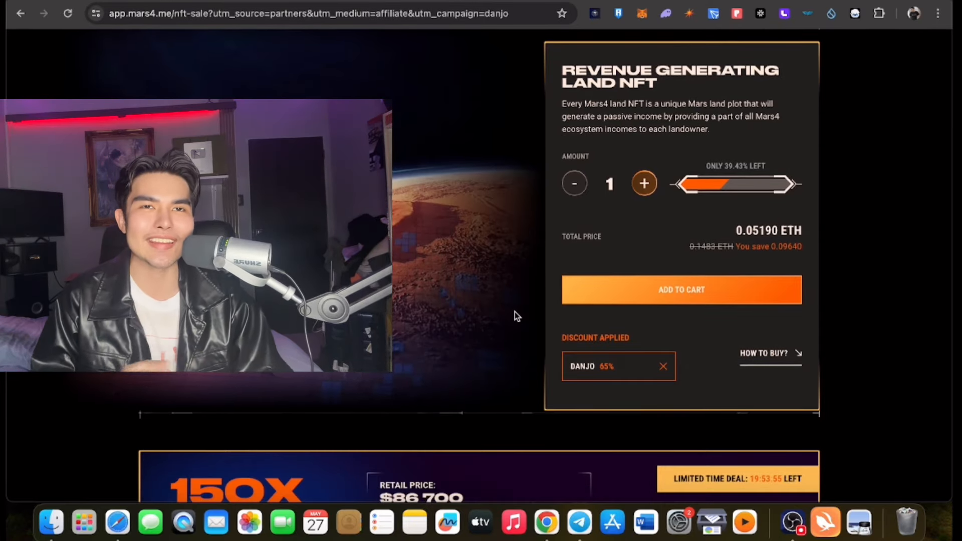
mouse_move(491, 324)
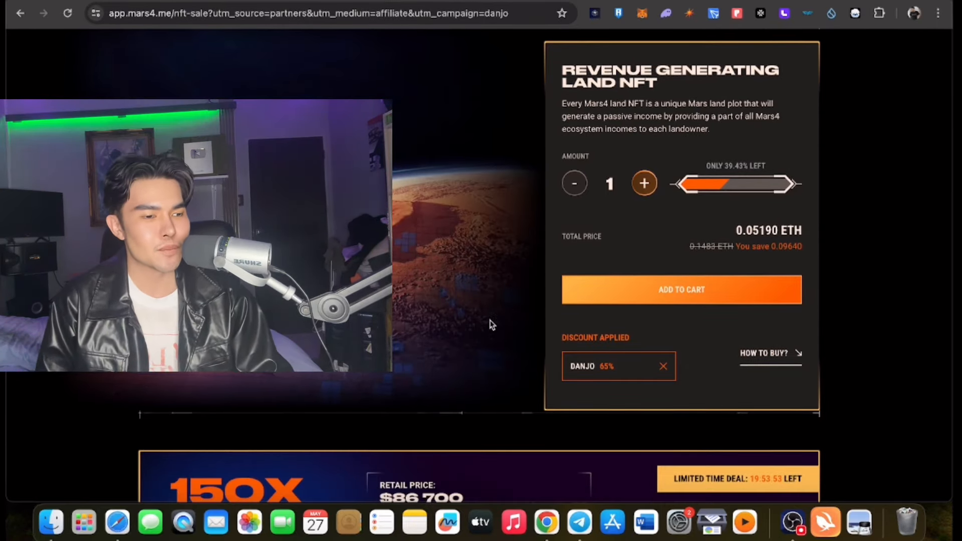
scroll(down, 3)
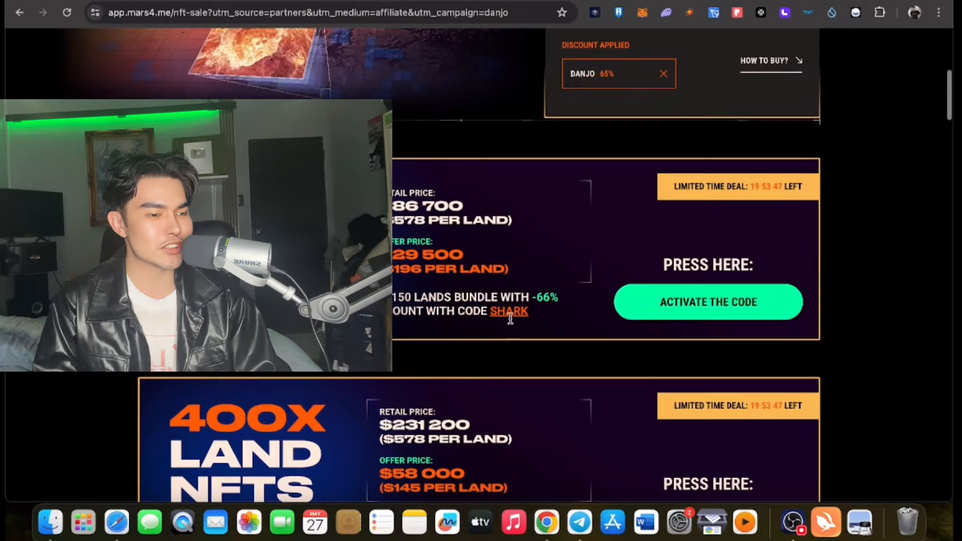
scroll(down, 3)
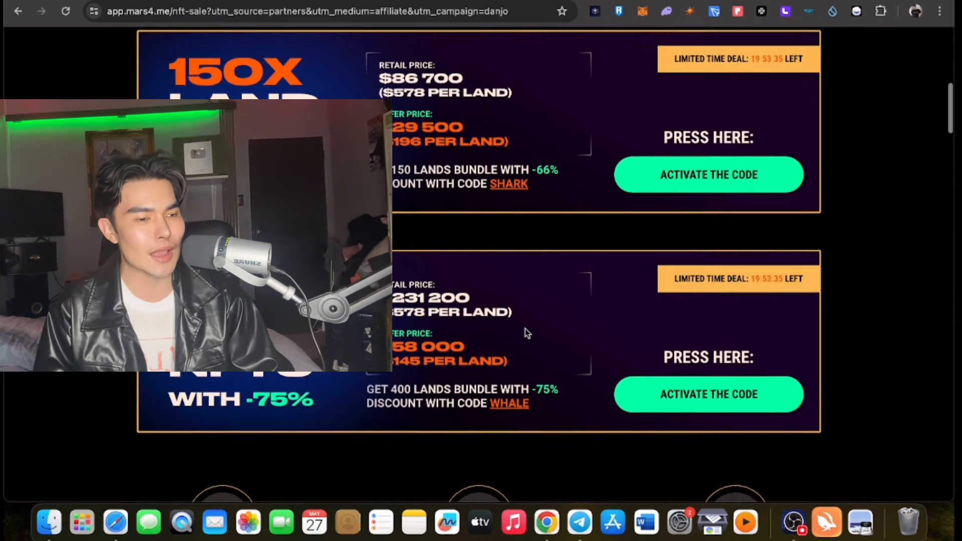
scroll(down, 3)
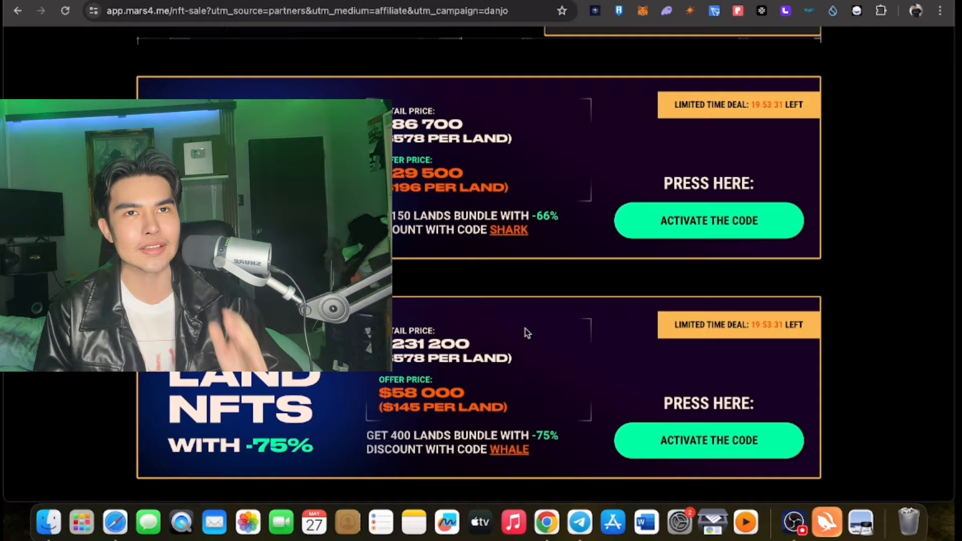
scroll(down, 3)
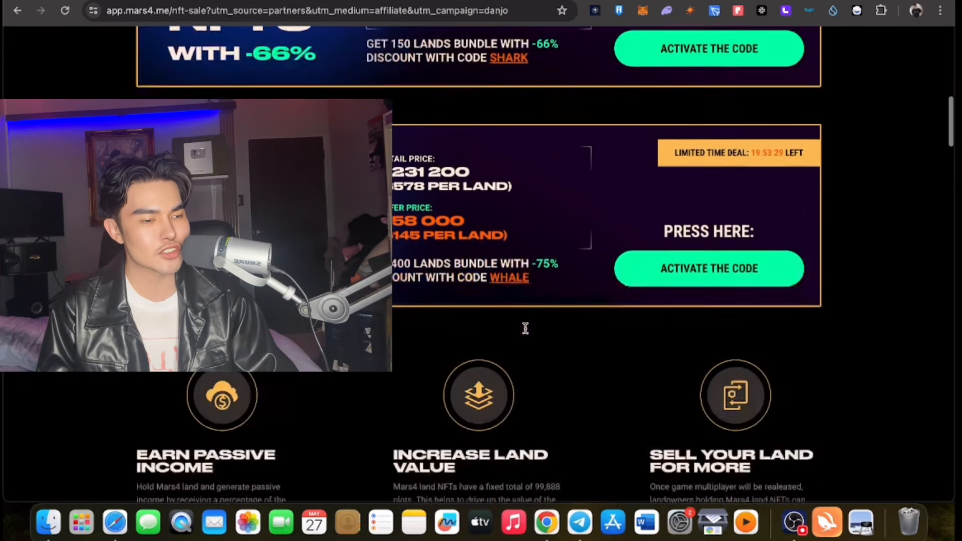
scroll(down, 3)
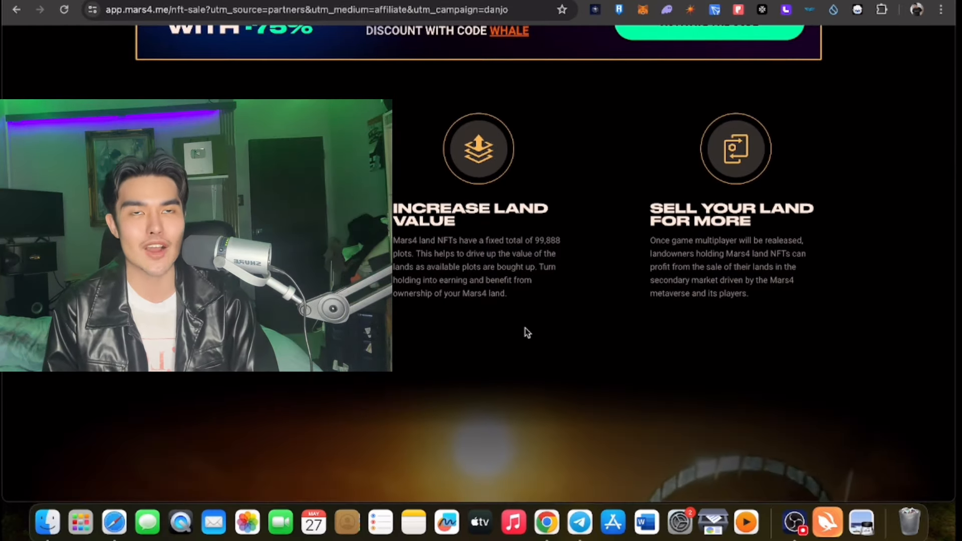
scroll(down, 3)
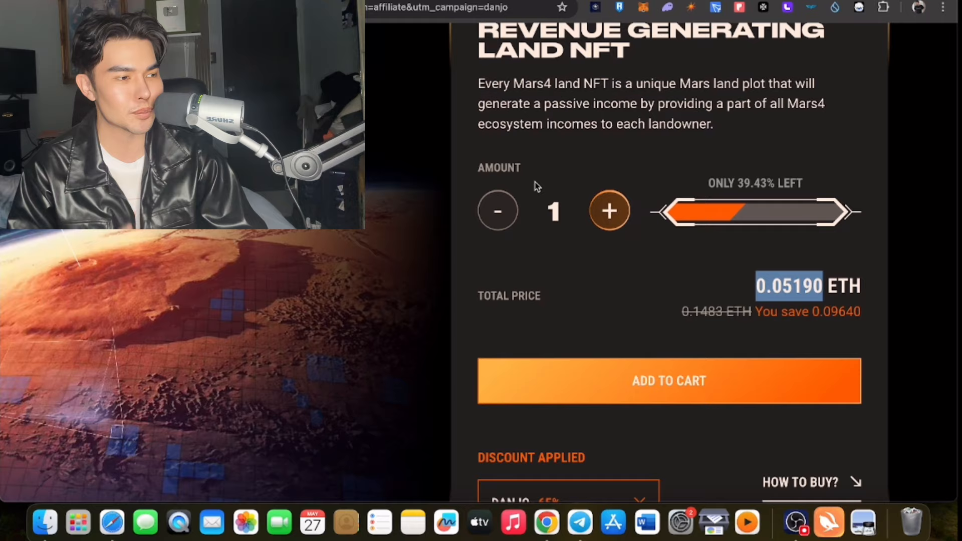
click(668, 380)
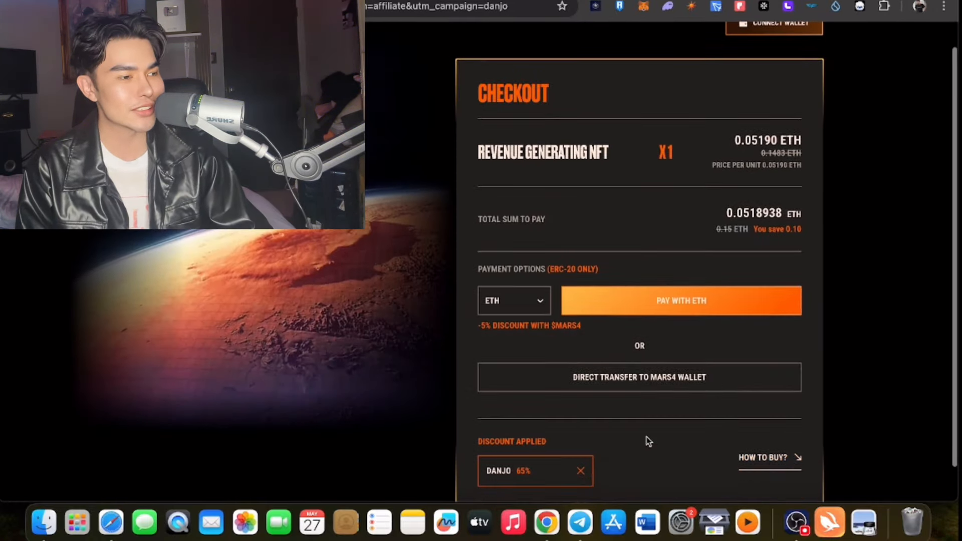
- Connect a MetaMask wallet through the Pay with USDT option
scroll(down, 3)
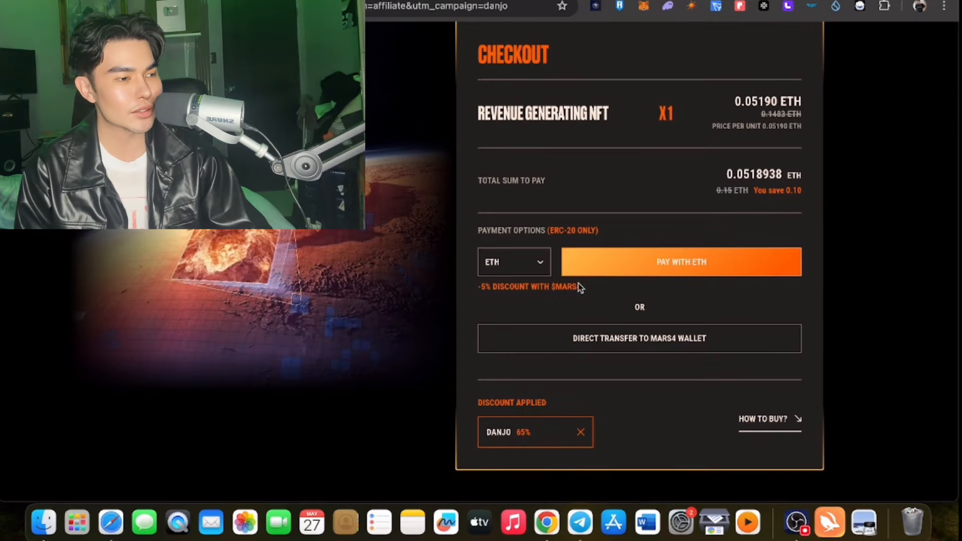
click(514, 262)
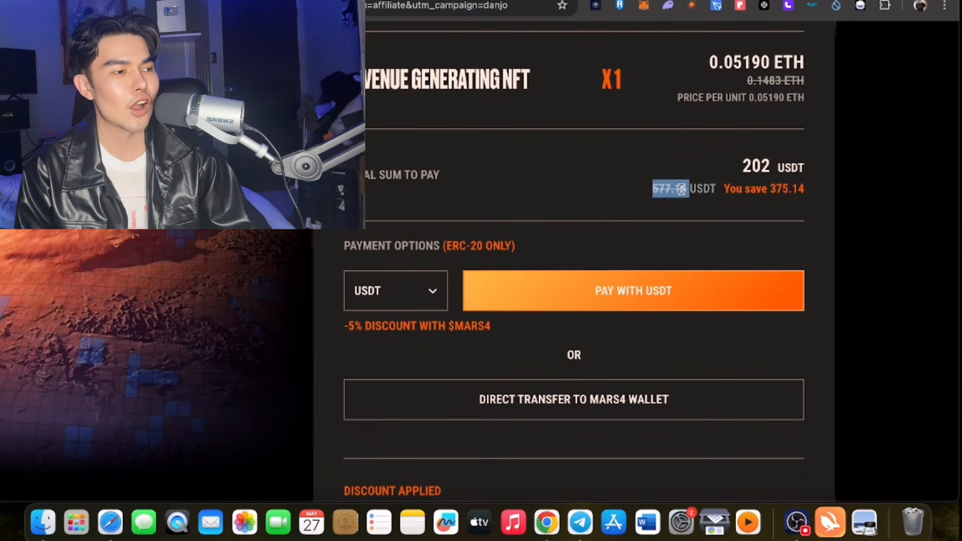
scroll(down, 3)
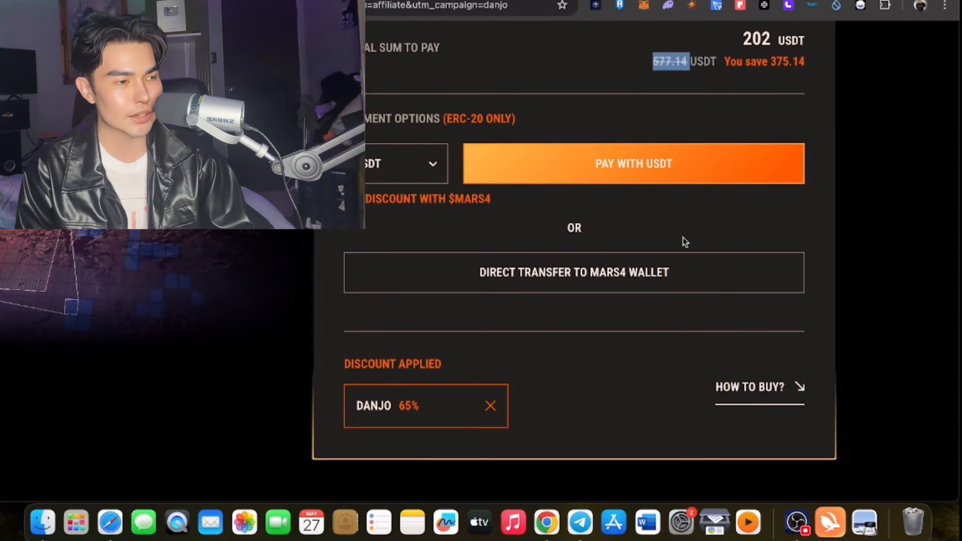
click(634, 163)
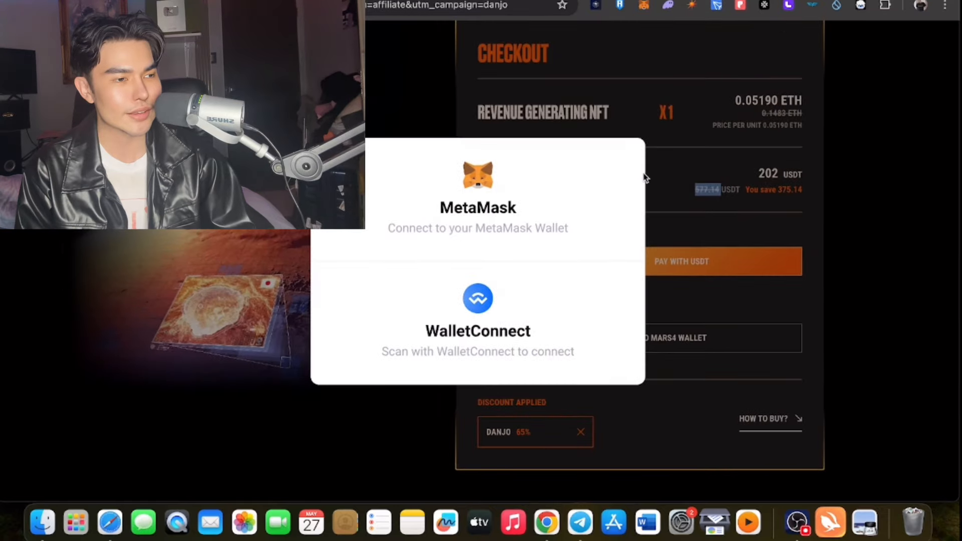
click(478, 196)
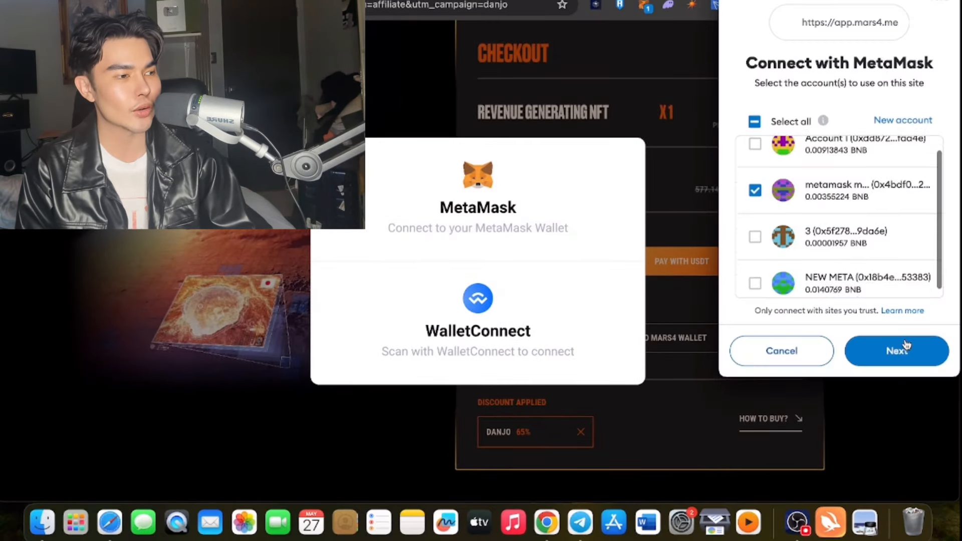
click(896, 351)
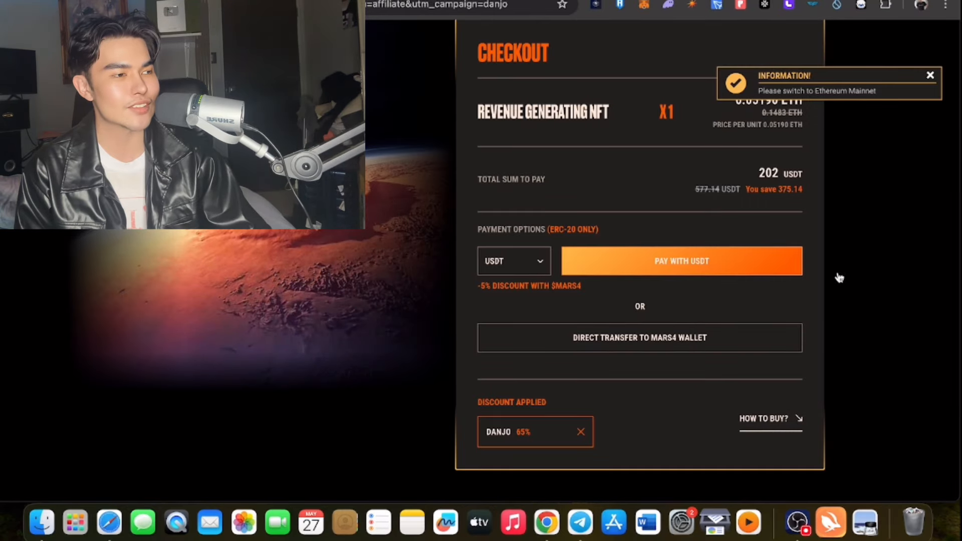
- Open MetaMask's network selector so checkout reverts to paying 0.0518938 ETH in ETH
click(643, 6)
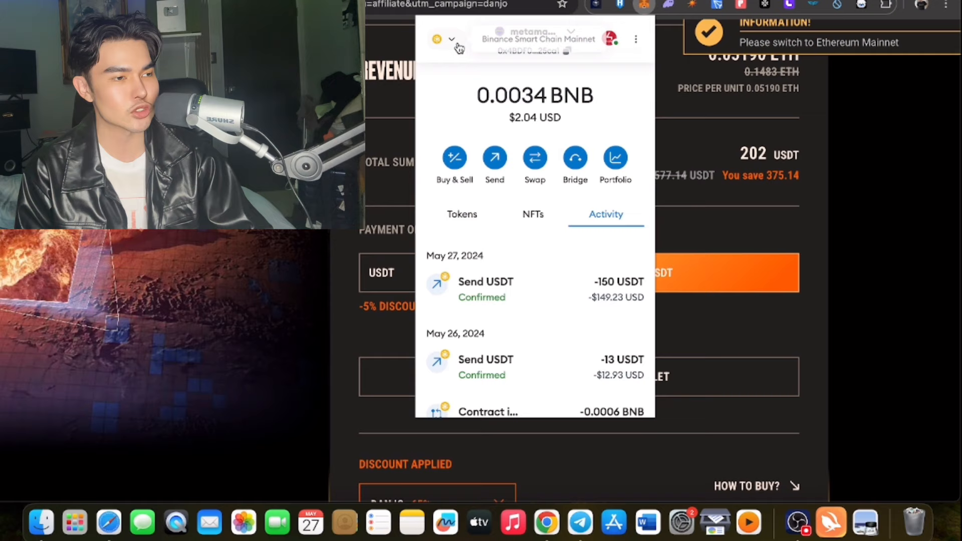
click(446, 39)
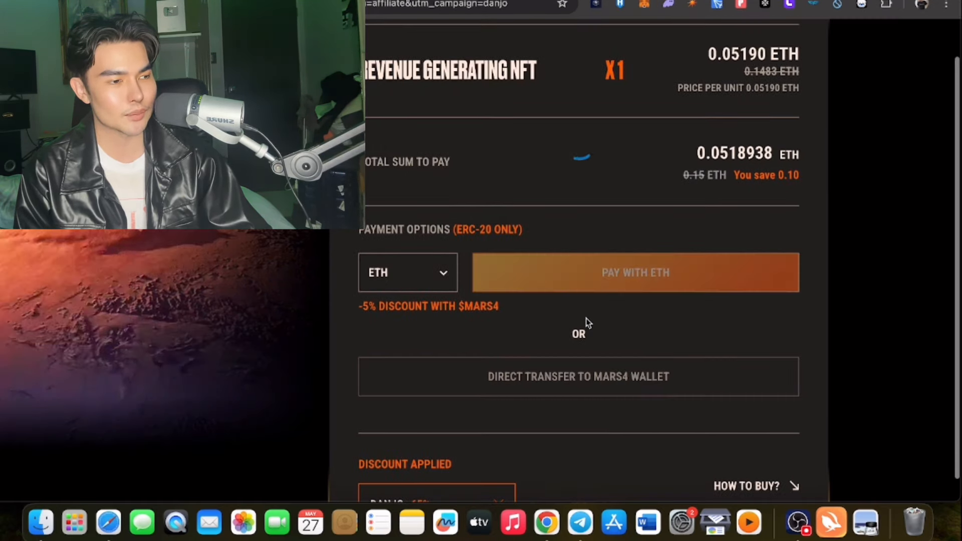
scroll(down, 3)
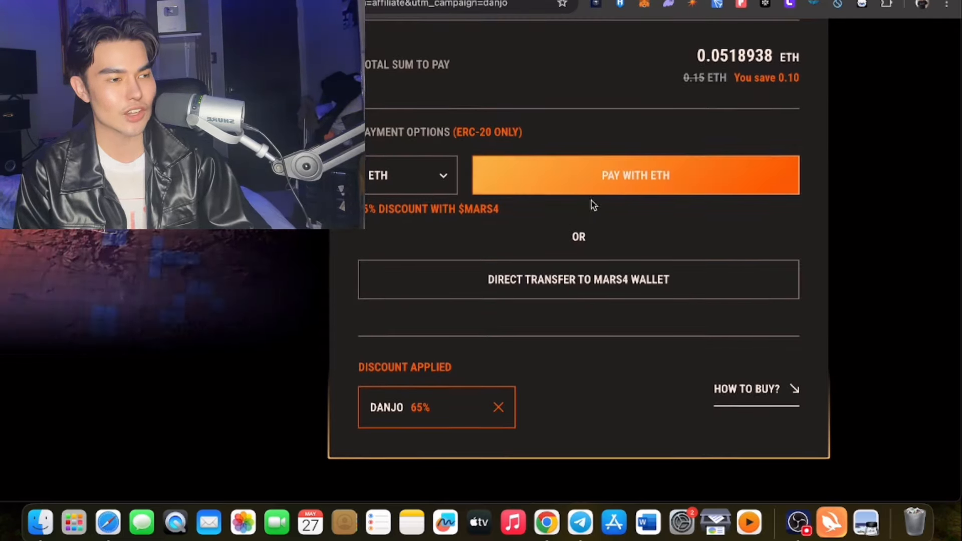
click(577, 280)
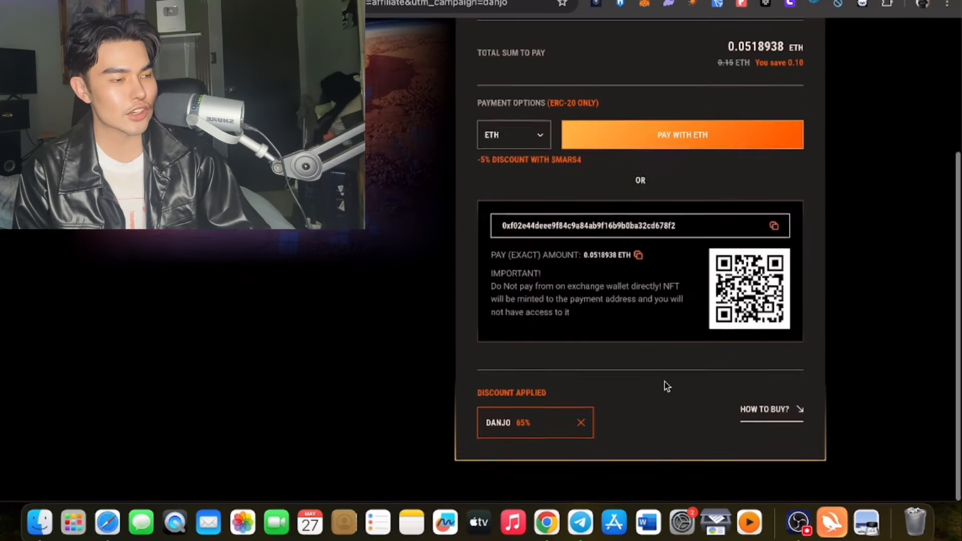
scroll(down, 3)
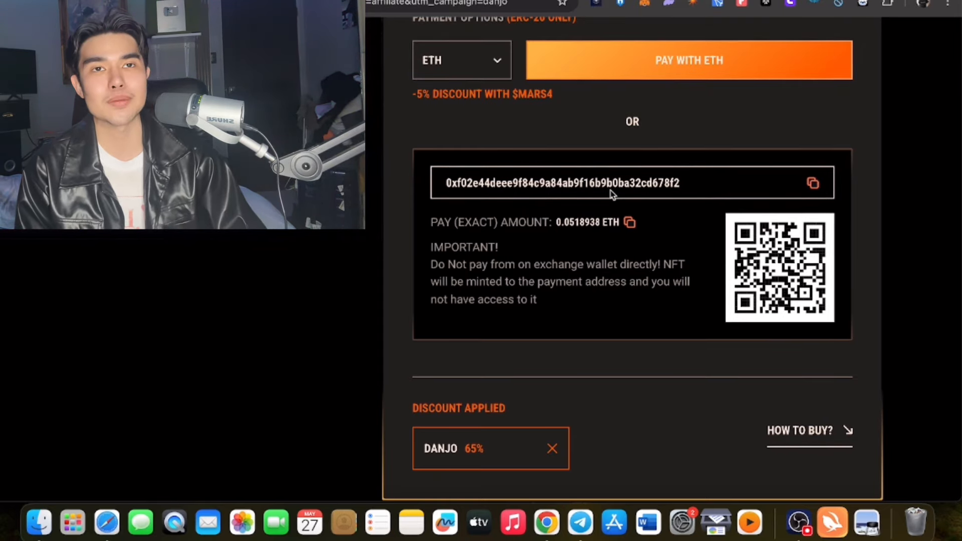
scroll(down, 3)
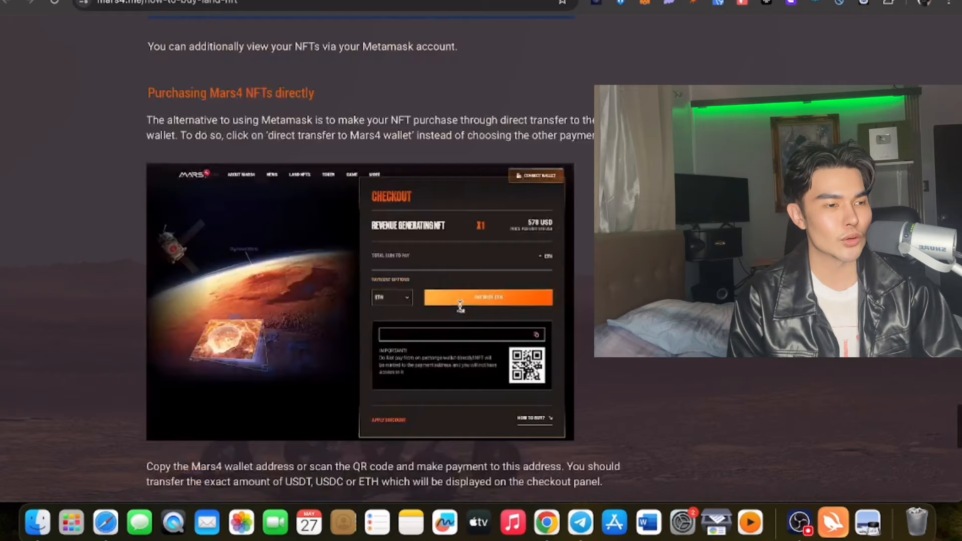
- Scroll down to the home page's Discord, Twitter and Telegram community section
scroll(down, 3)
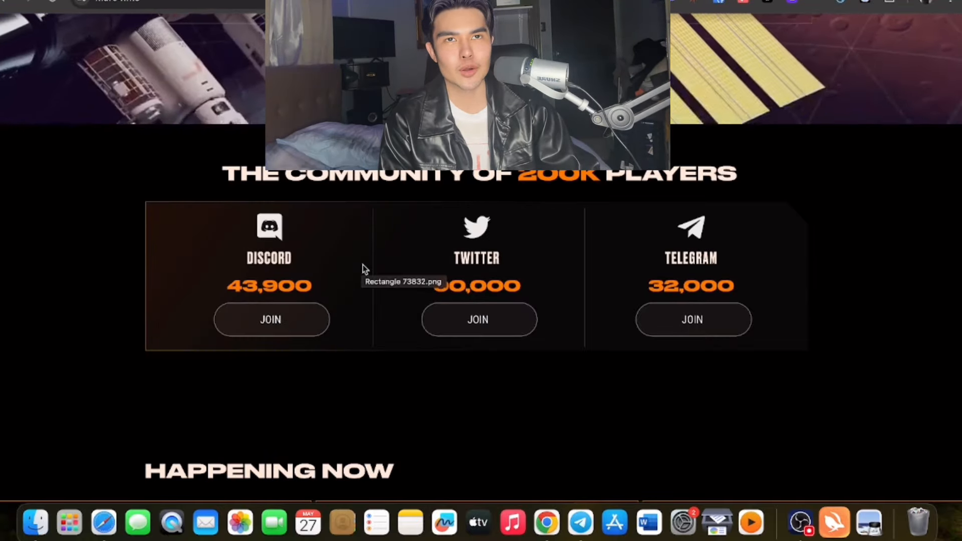
scroll(down, 3)
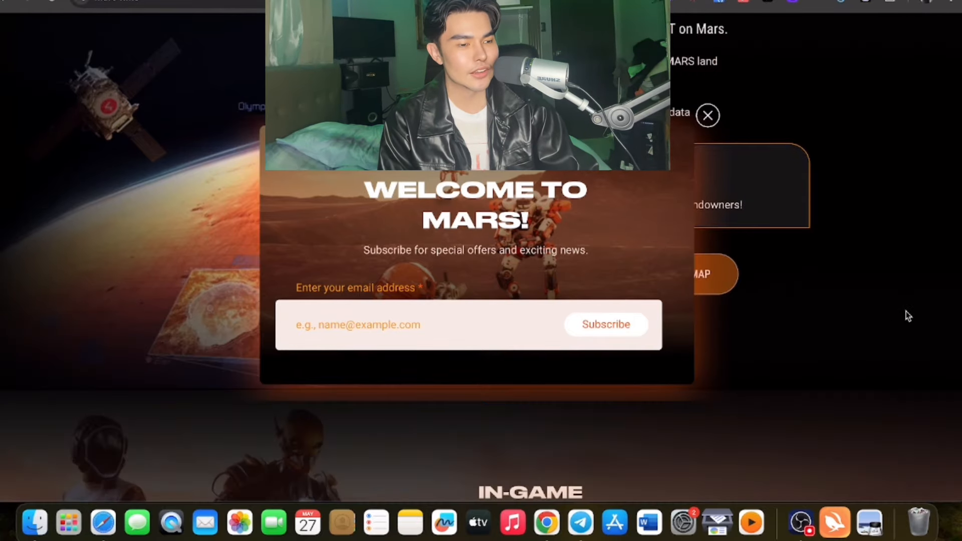
- Dismiss the Welcome to Mars subscribe pop-up and scroll past In-Game Characters to Mars4 Games
click(707, 115)
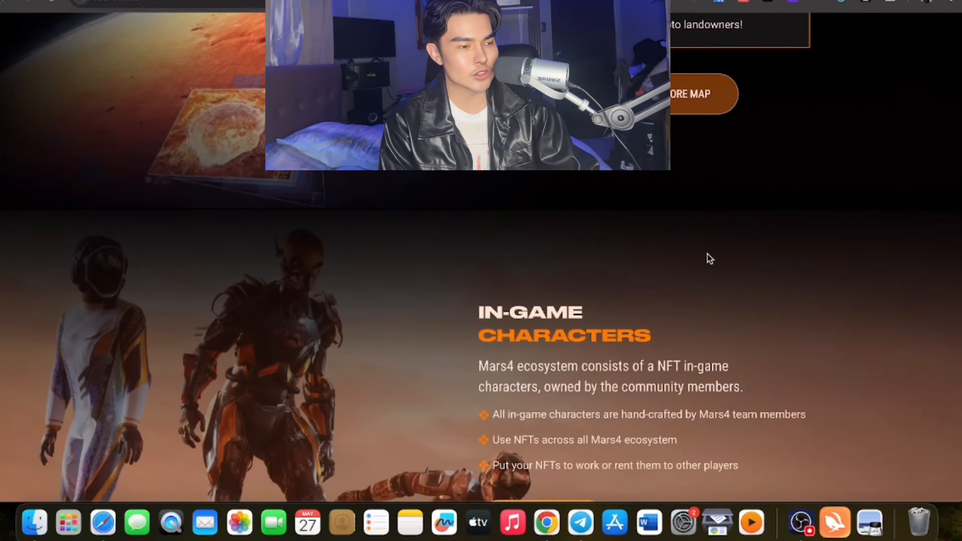
scroll(down, 3)
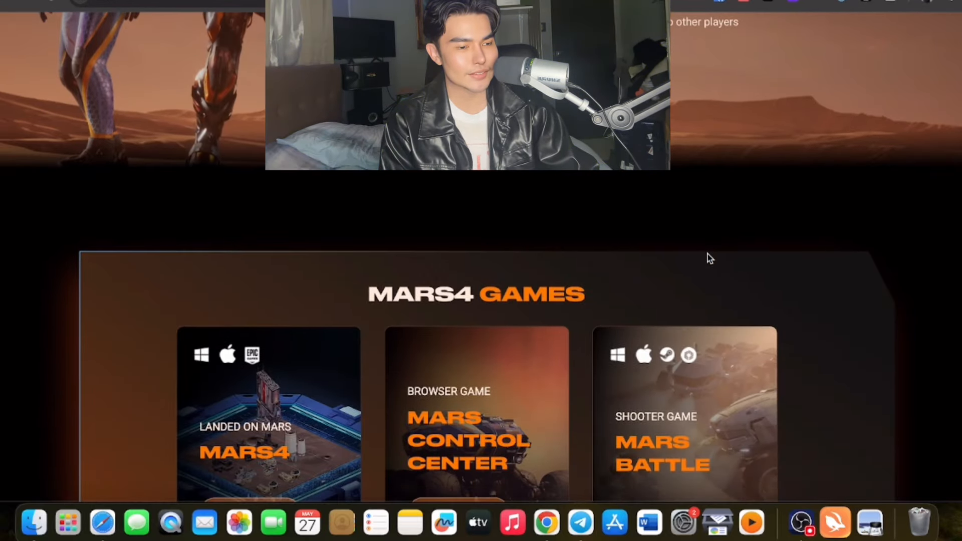
scroll(down, 3)
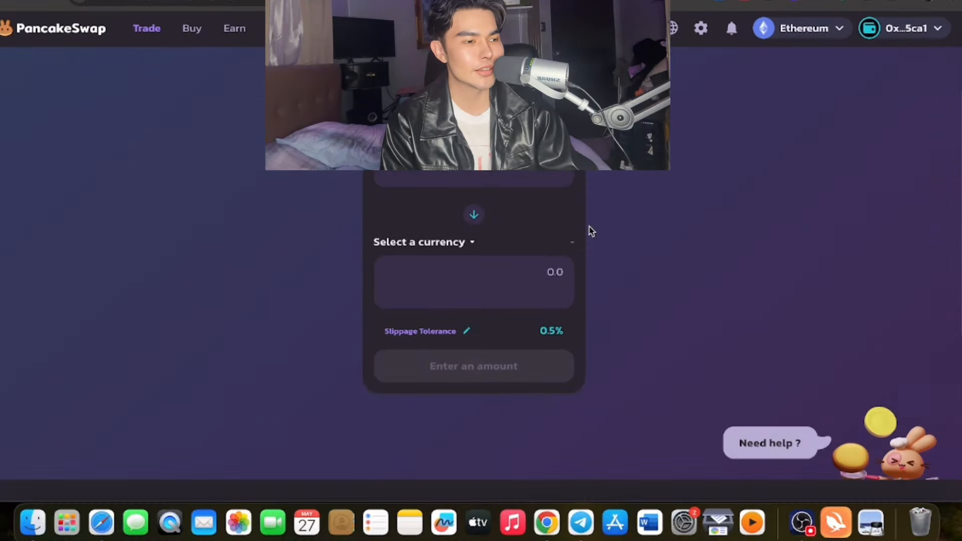
mouse_move(245, 241)
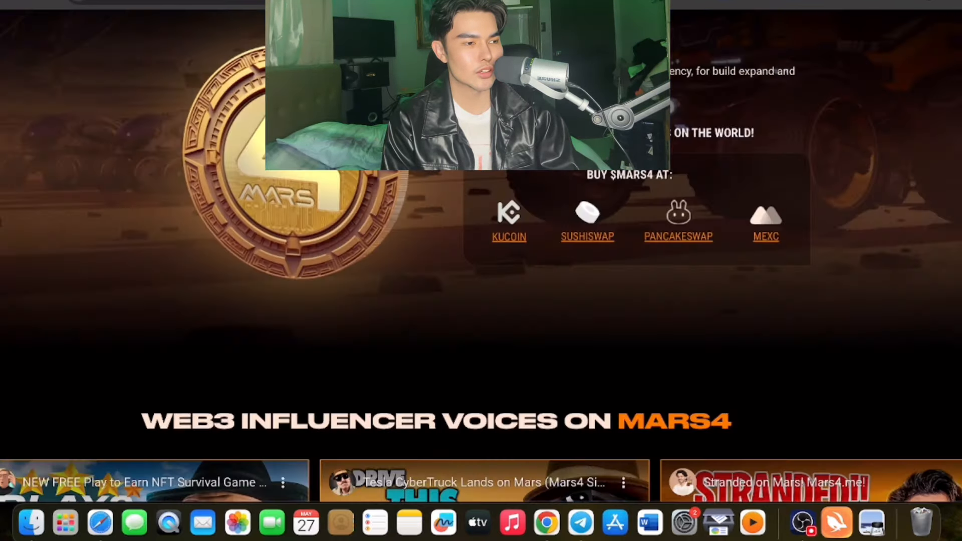
- Scroll the land checkout to the applied discount, then open the $MARS4 staking campaign page
scroll(down, 3)
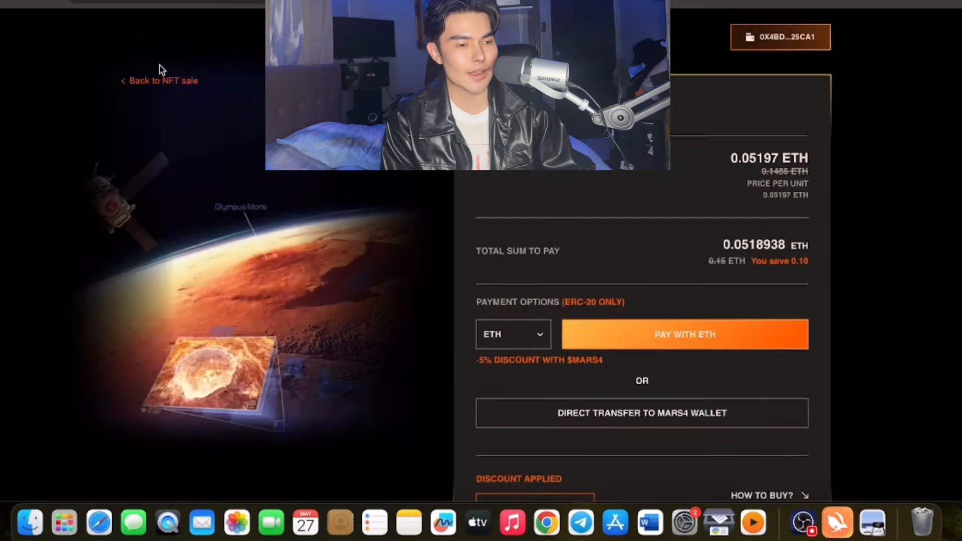
scroll(down, 3)
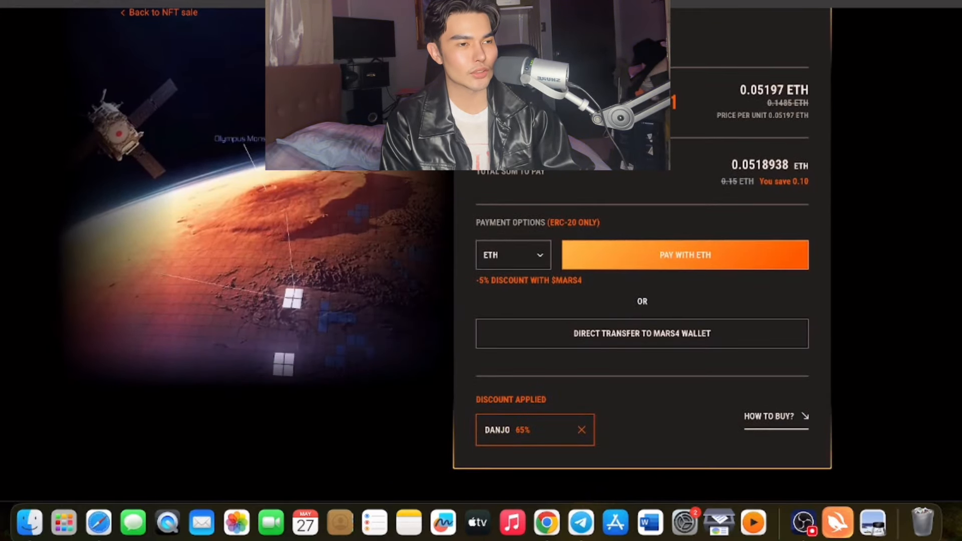
click(161, 12)
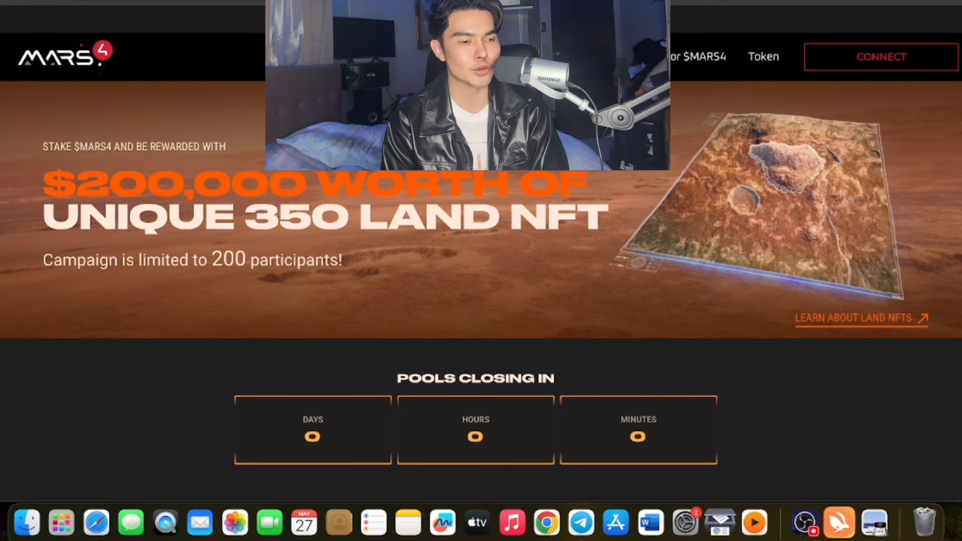
- Scroll through the staking stages and land-reward staking pools
scroll(down, 3)
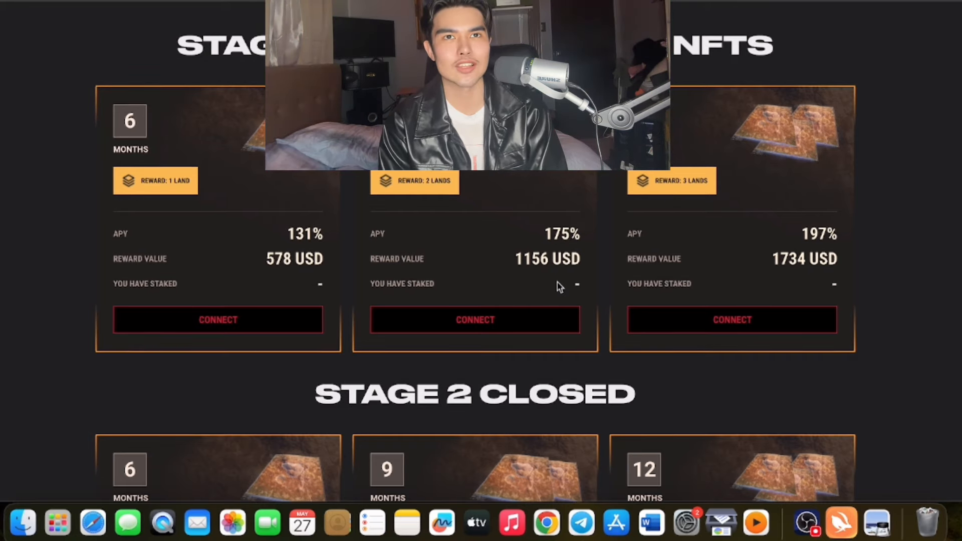
scroll(down, 3)
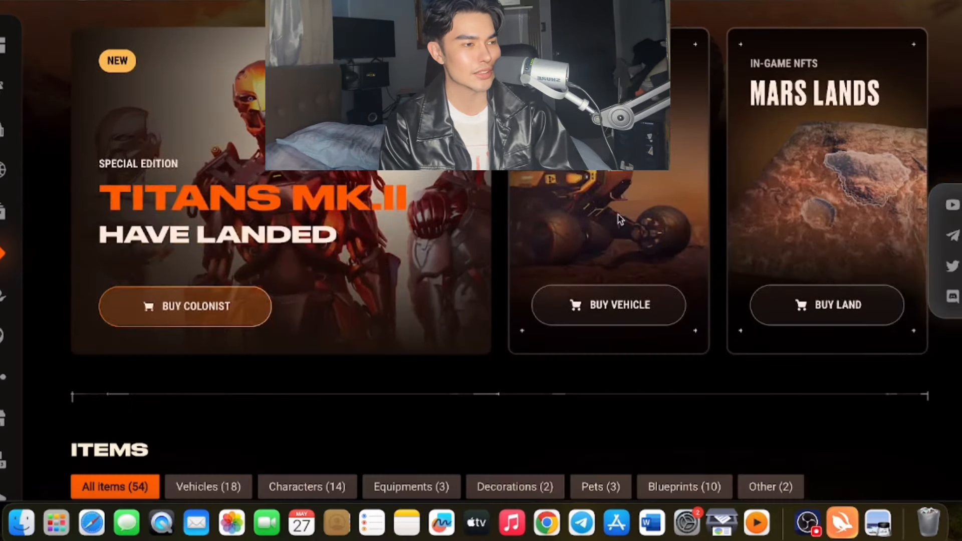
- Sign in to Mars Control Center with MetaMask, then open the Mars4 Token page
scroll(up, 3)
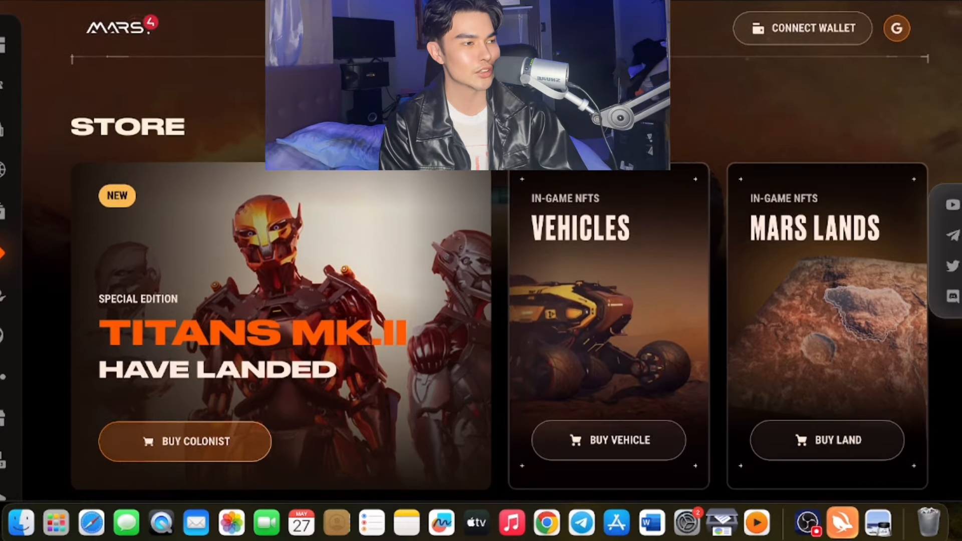
click(802, 29)
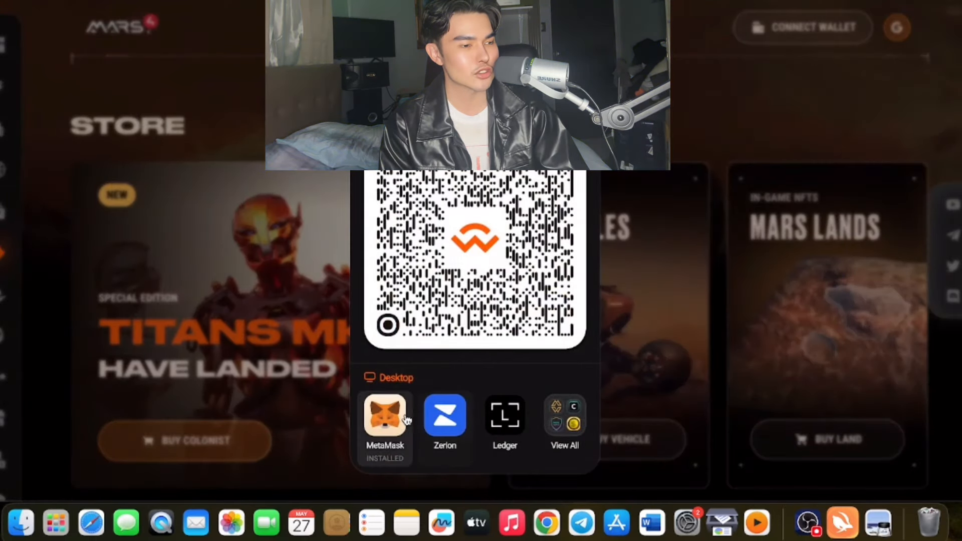
click(385, 420)
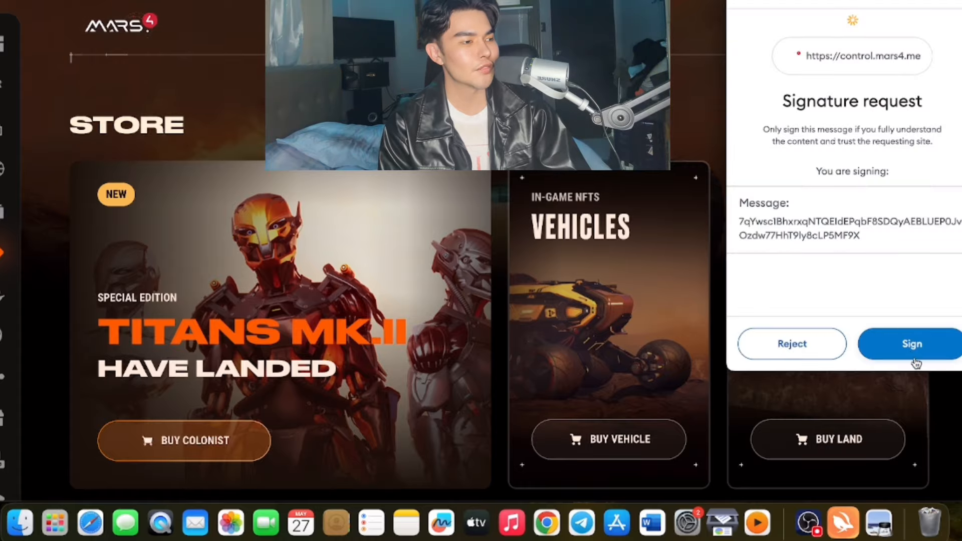
click(912, 344)
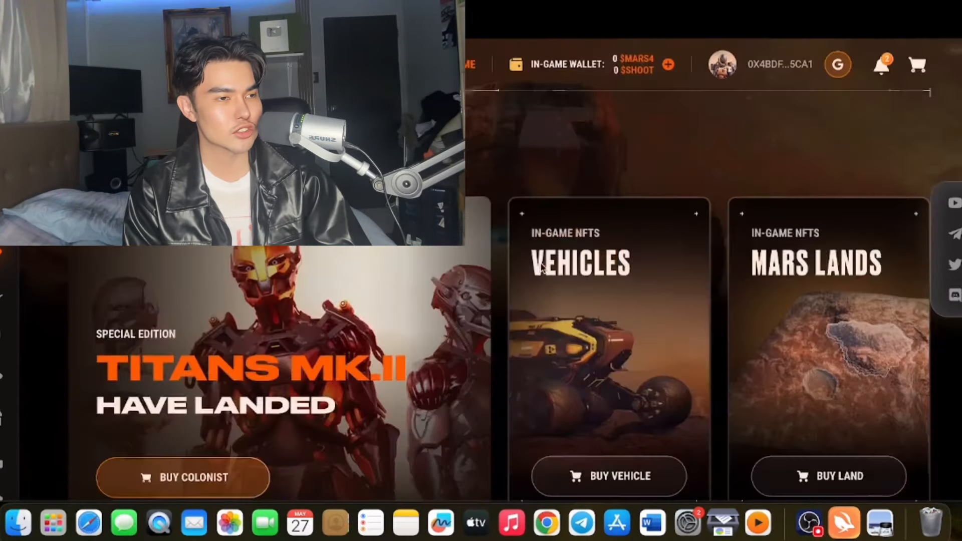
click(538, 29)
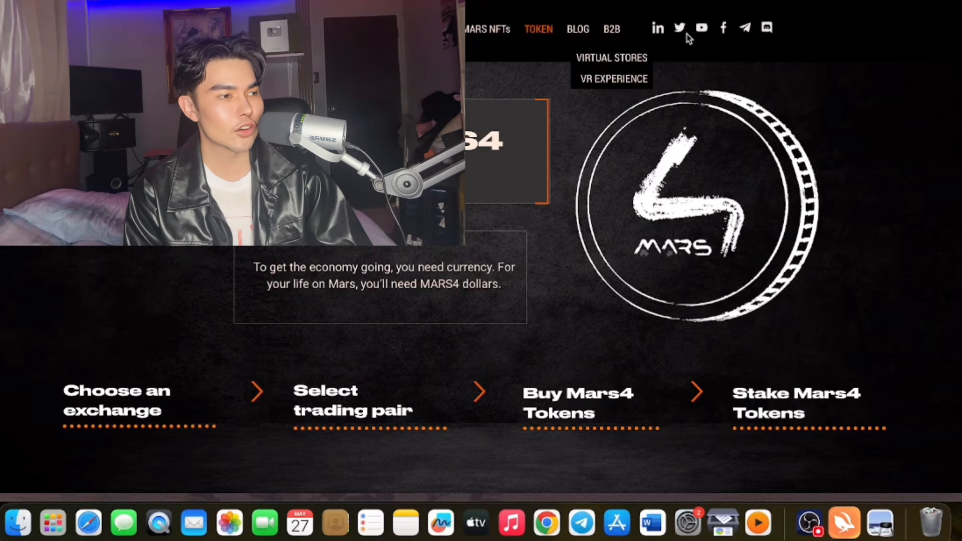